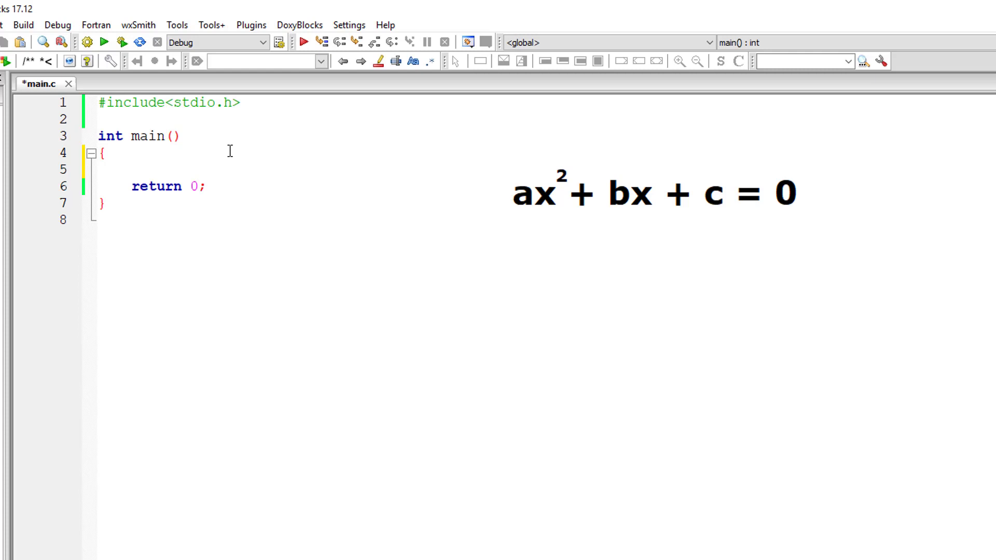
Declare floats a, b, c; root1, root2; and root_part, denom in main(), adding a blank line.
{"action": "type", "text": "float"}
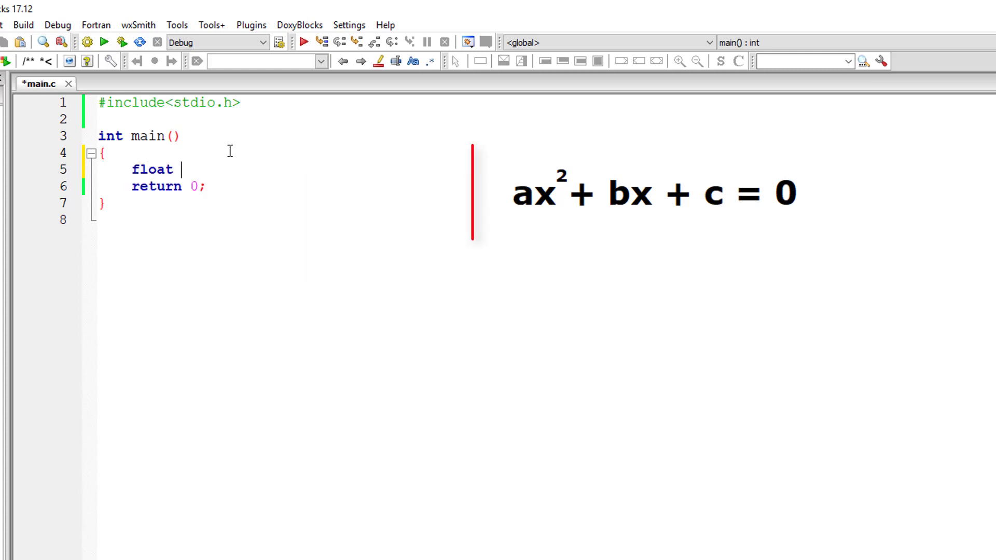
{"action": "type", "text": "a, b, c;"}
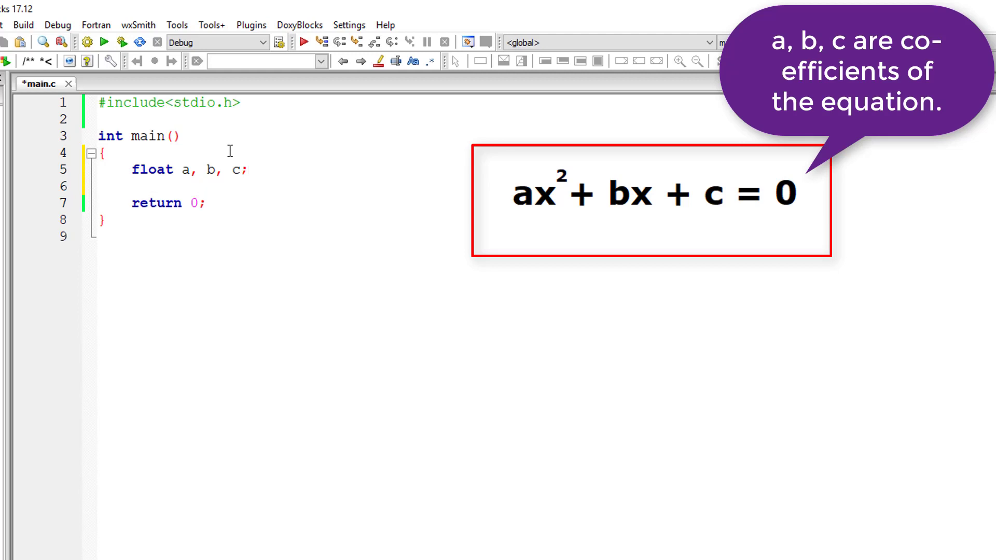
{"action": "type", "text": "float root"}
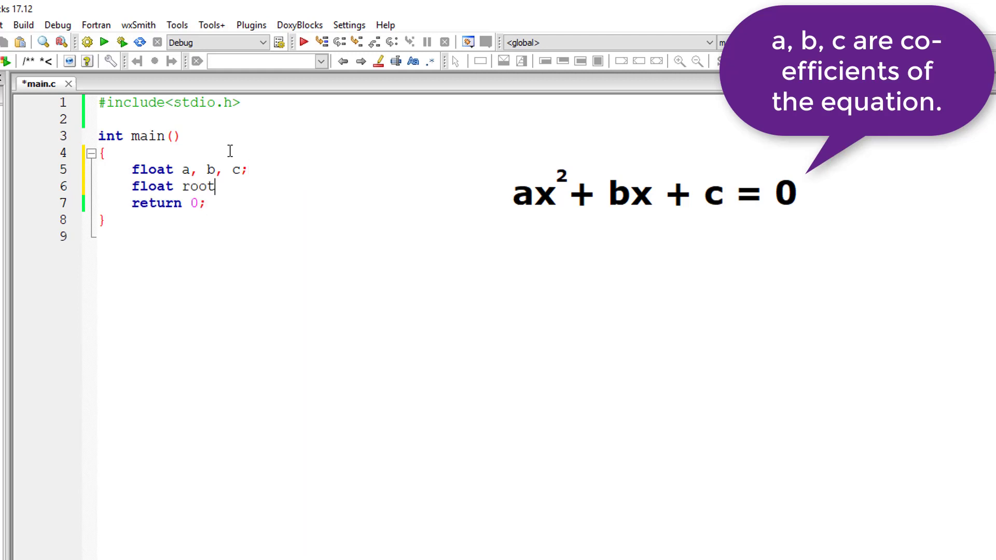
{"action": "type", "text": "1, root2;"}
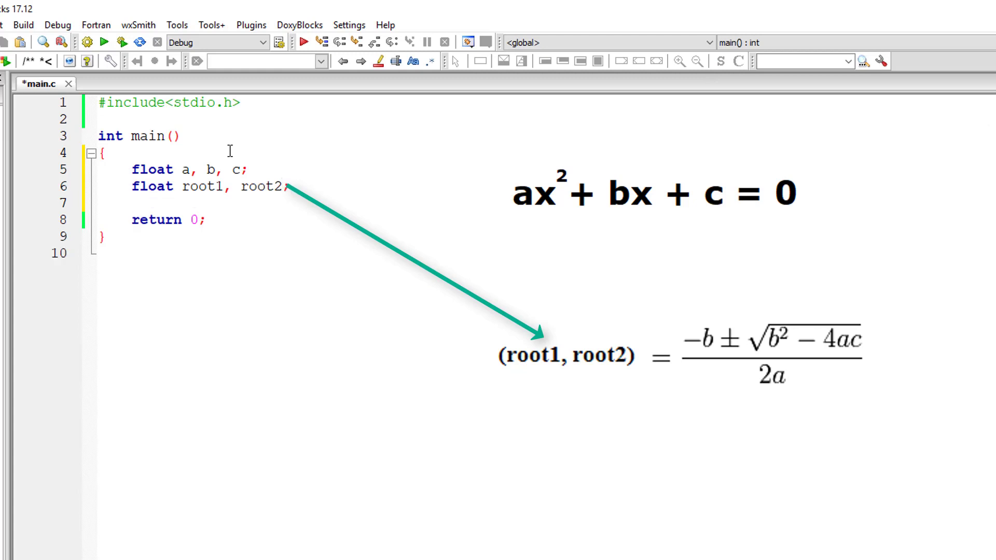
{"action": "type", "text": "float root_par"}
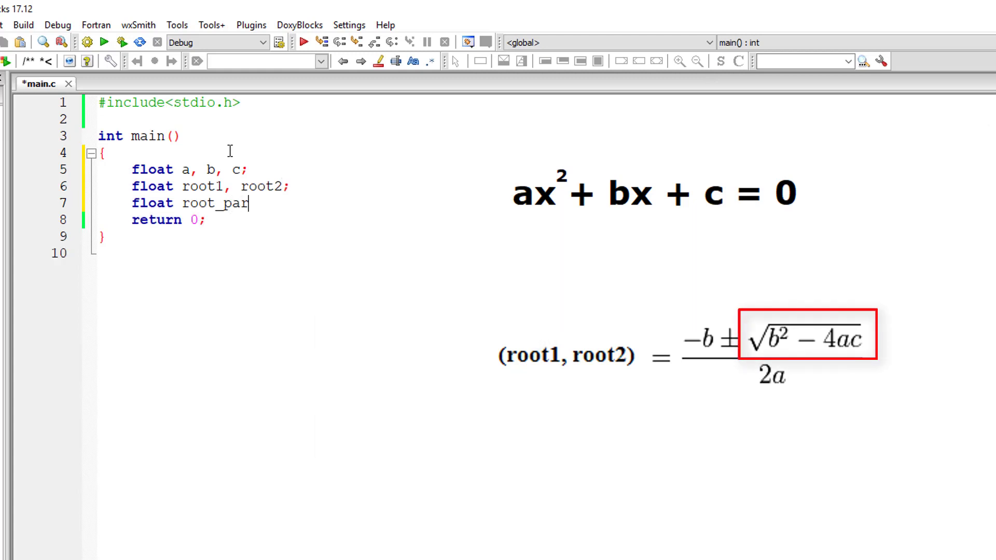
{"action": "type", "text": "t, denom1"}
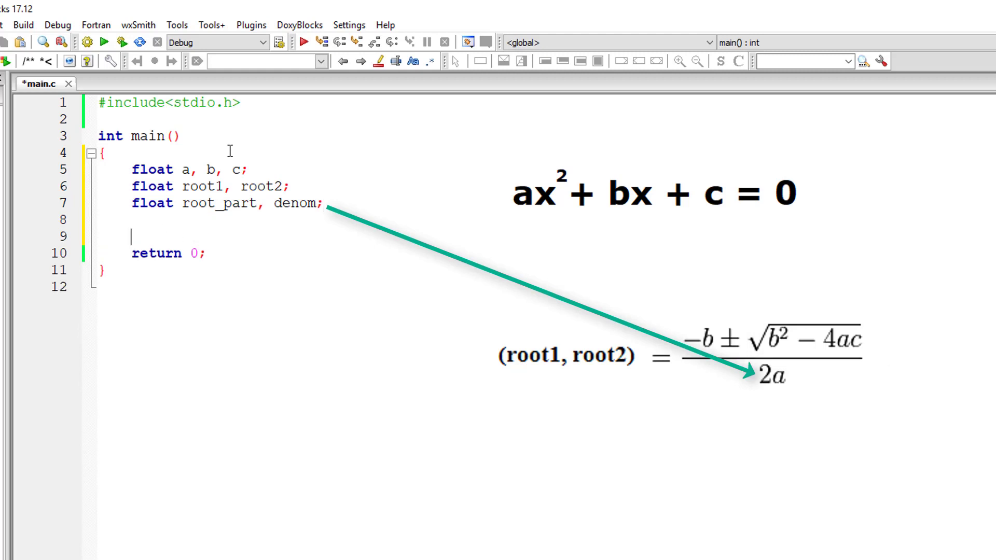
{"action": "key", "text": "Enter"}
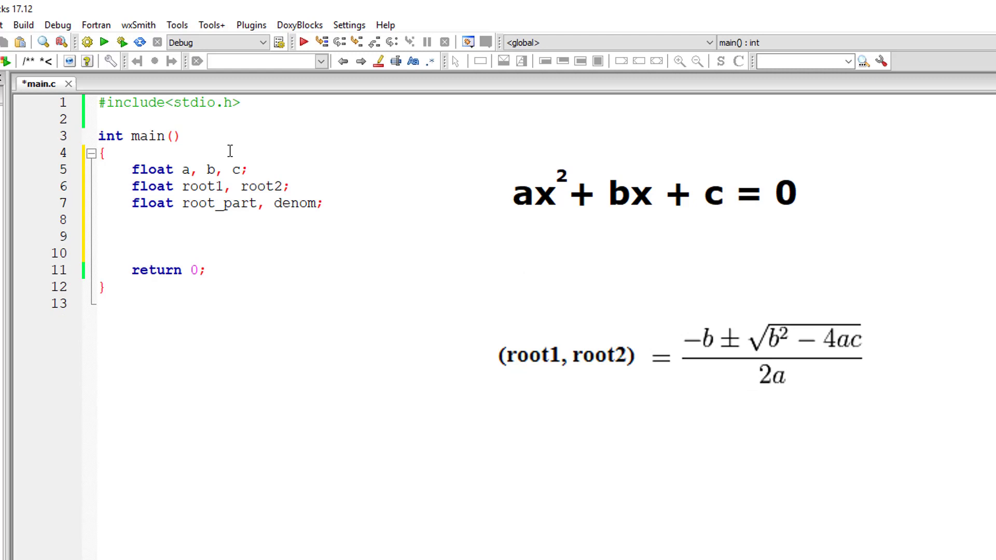
Write the assignment root_part = b * b - 4 * a * c;.
{"action": "type", "text": "root_part"}
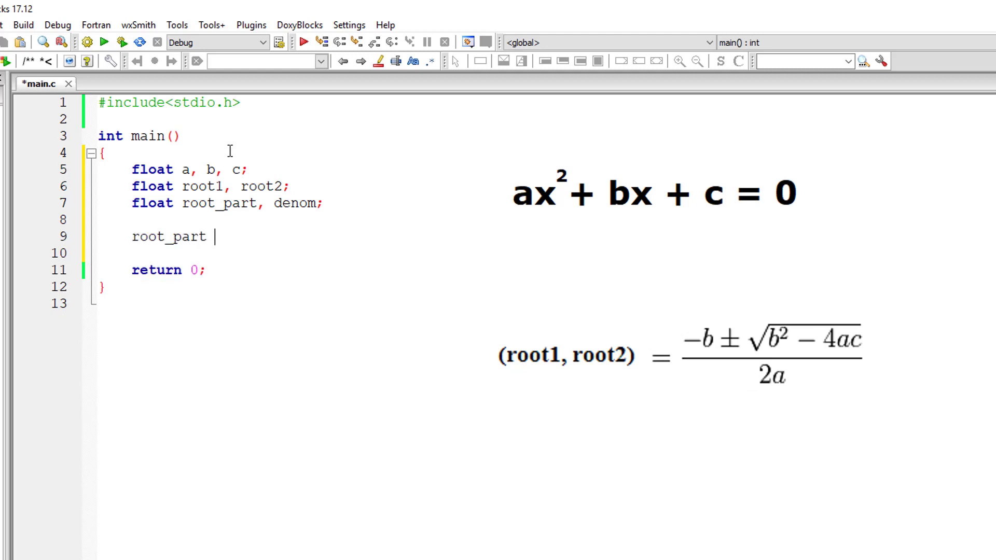
{"action": "type", "text": "="}
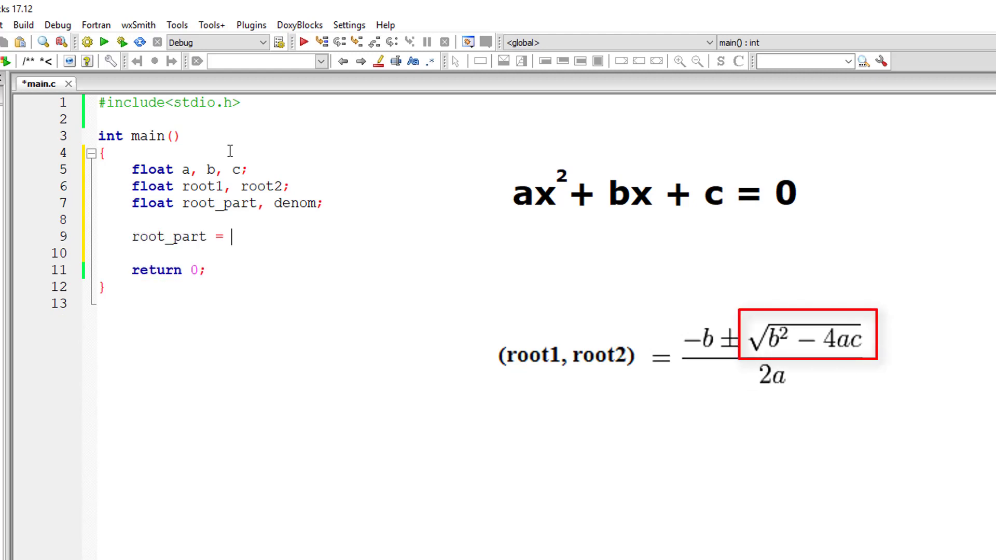
{"action": "type", "text": "b * b"}
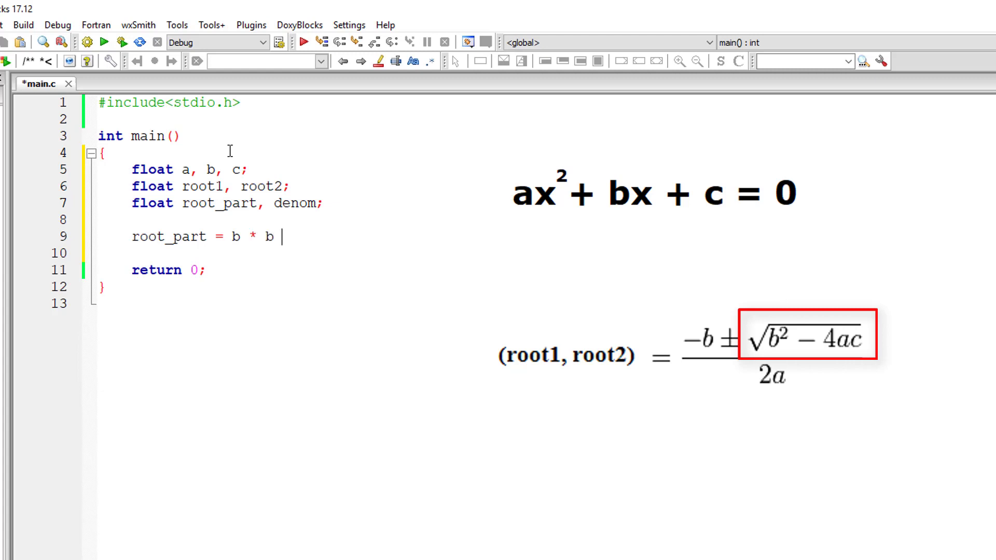
{"action": "type", "text": "-"}
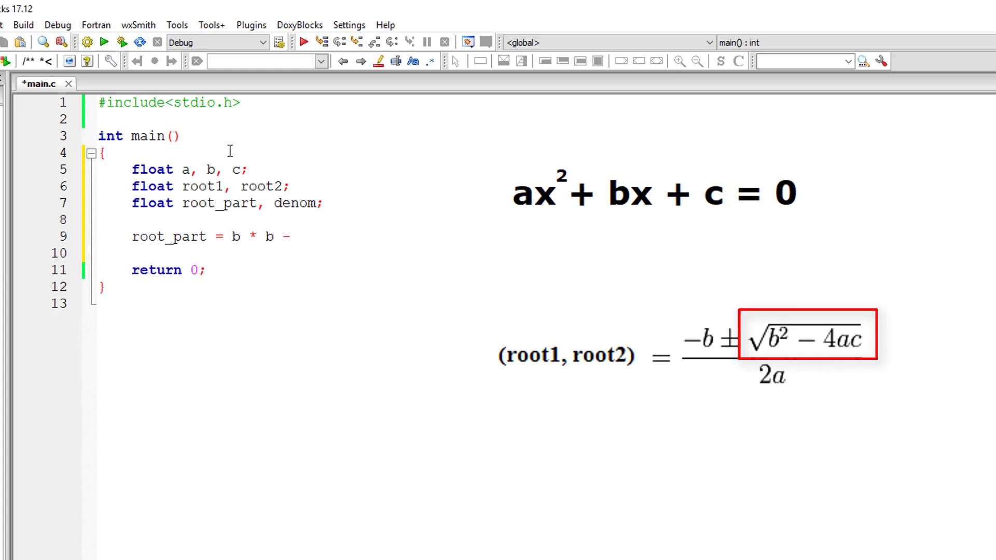
{"action": "type", "text": "4 * a * c"}
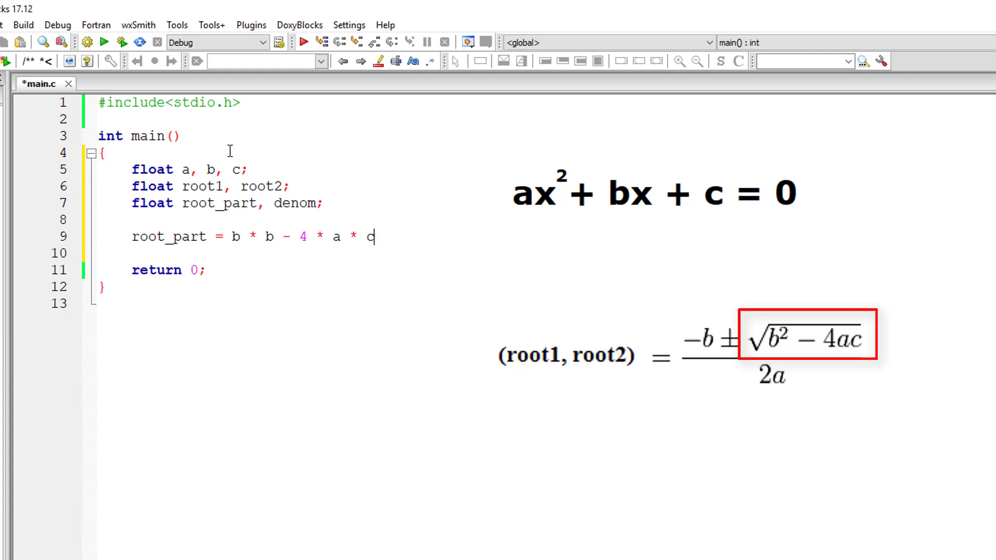
{"action": "type", "text": ");"}
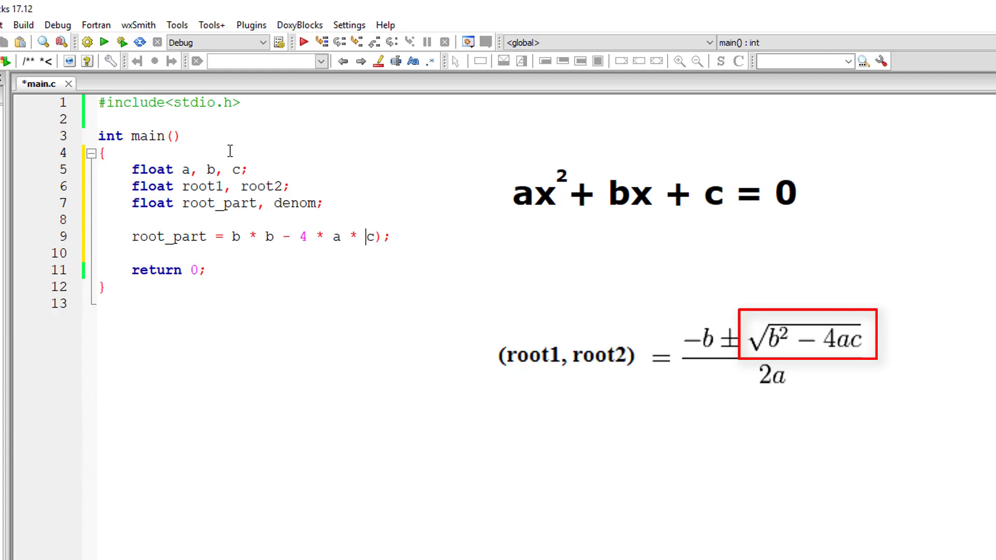
Wrap the expression in sqrt() and add #include<math.h> under the stdio include.
{"action": "type", "text": "("}
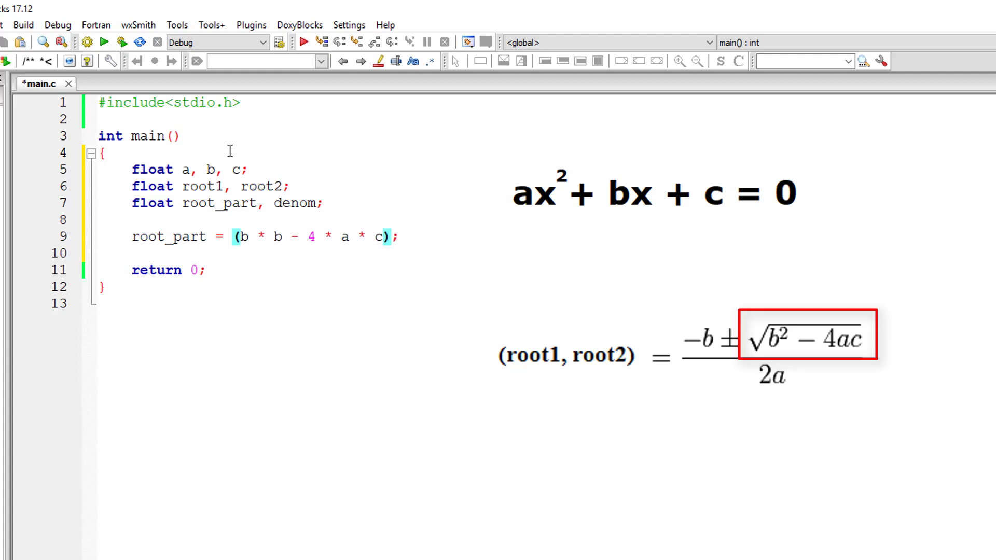
{"action": "type", "text": "sqrt"}
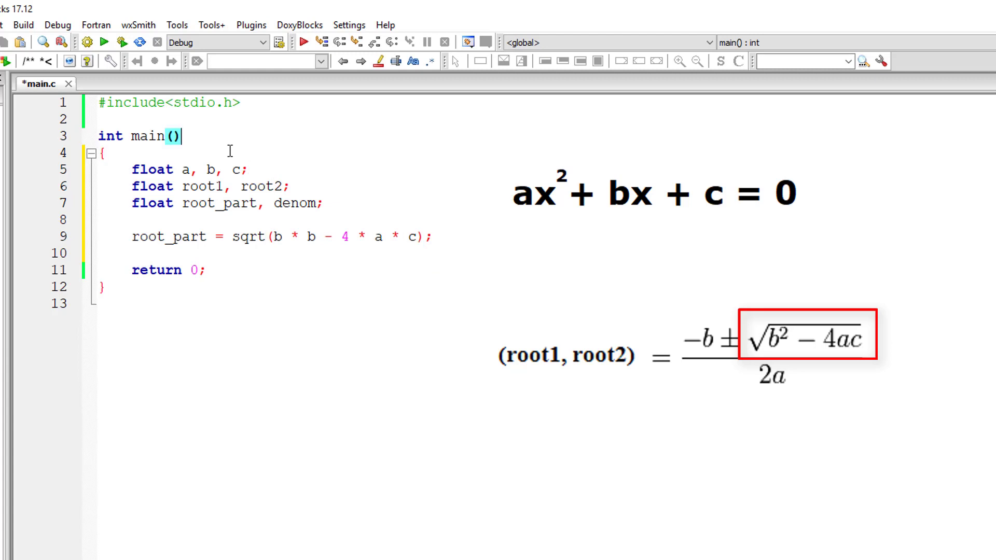
{"action": "type", "text": "#include<math.h>"}
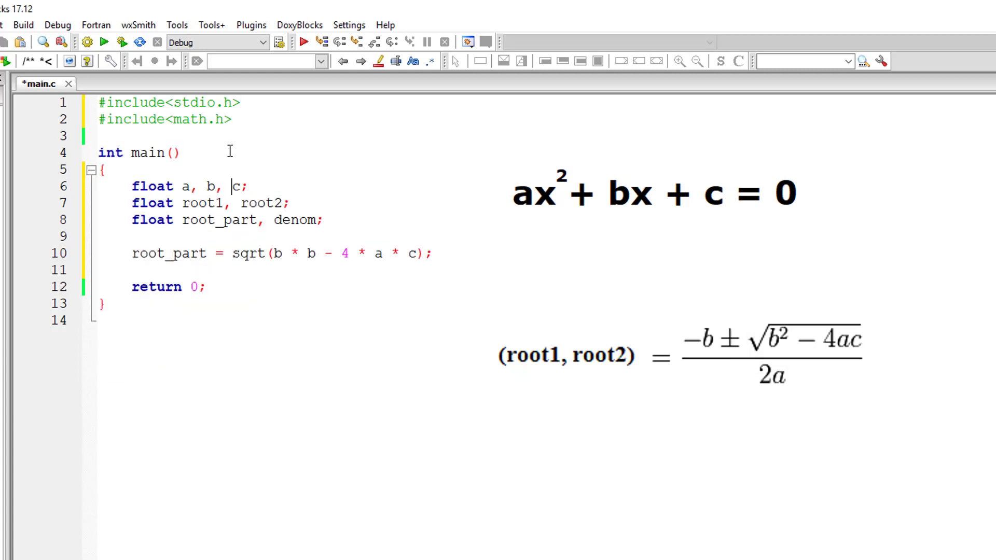
{"action": "type", "text": "denom     ="}
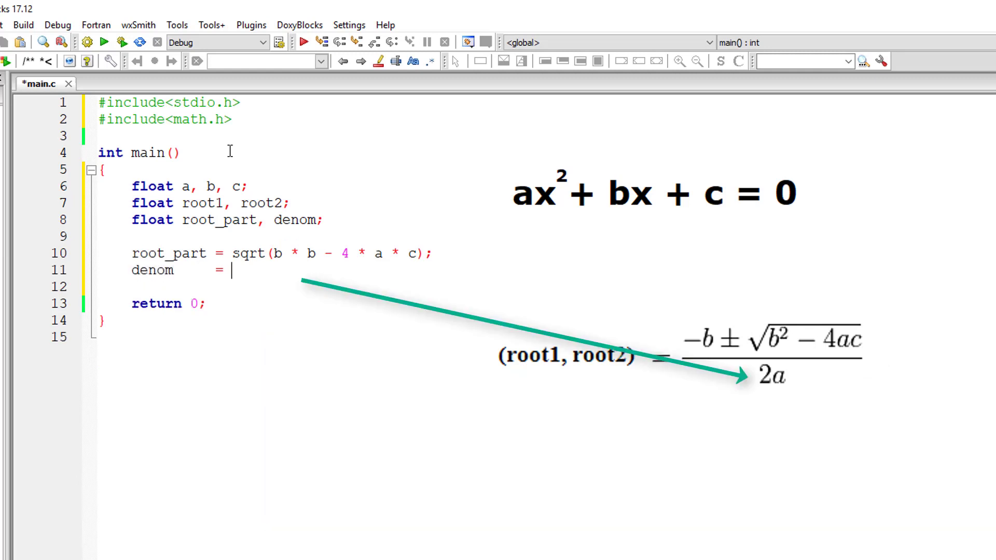
Write denom = 2 * a; root1 = (-b + root_part) / denom; and root2 using minus.
{"action": "type", "text": "2 *"}
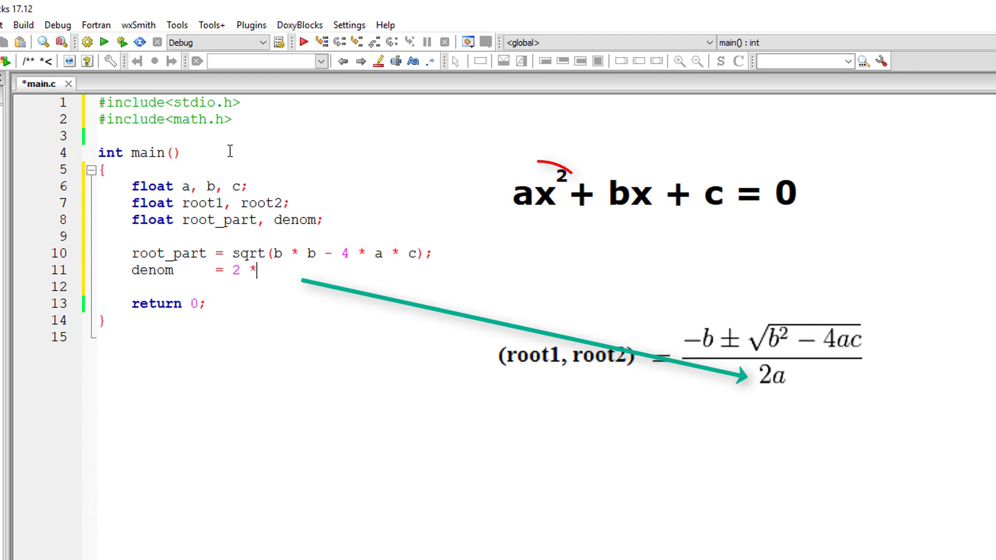
{"action": "type", "text": "a;"}
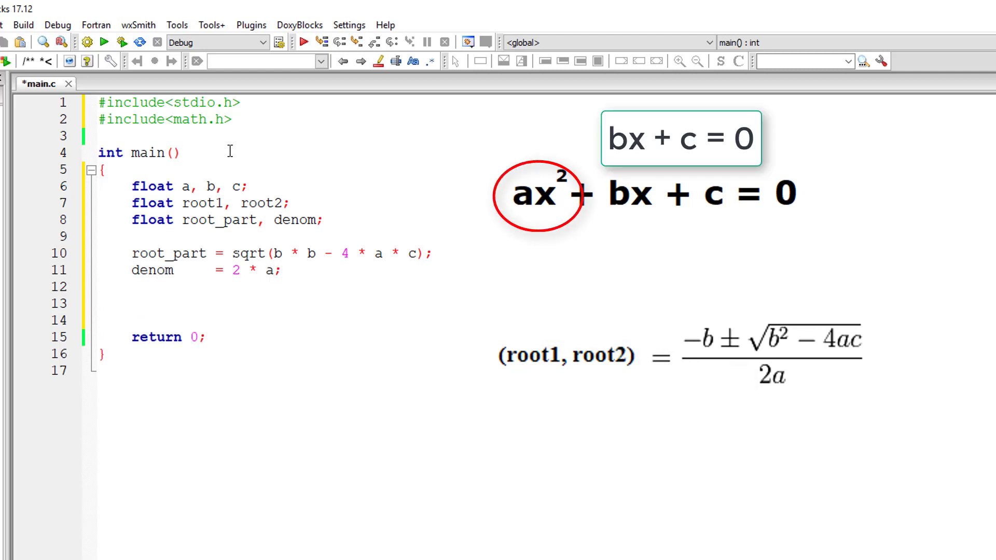
{"action": "type", "text": "root1     ="}
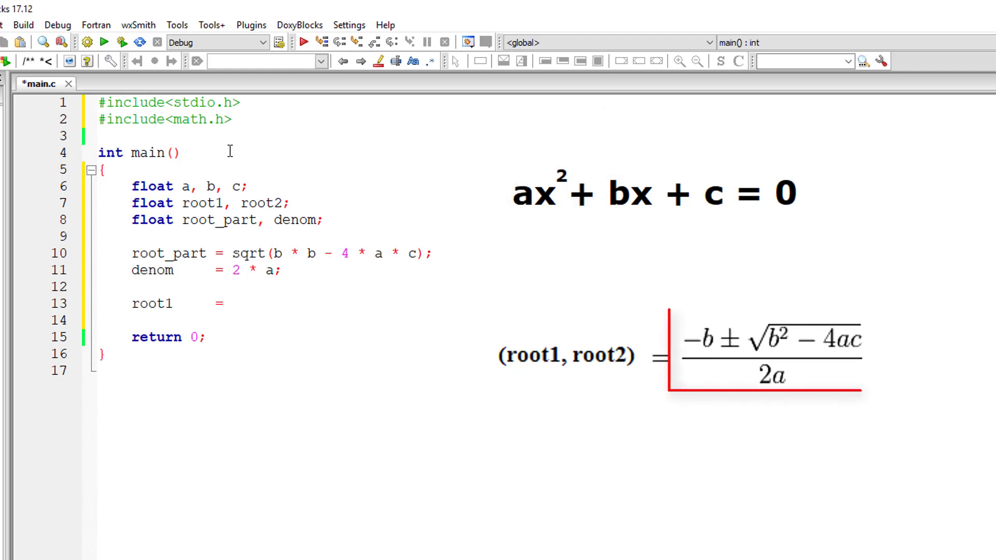
{"action": "type", "text": "( - )"}
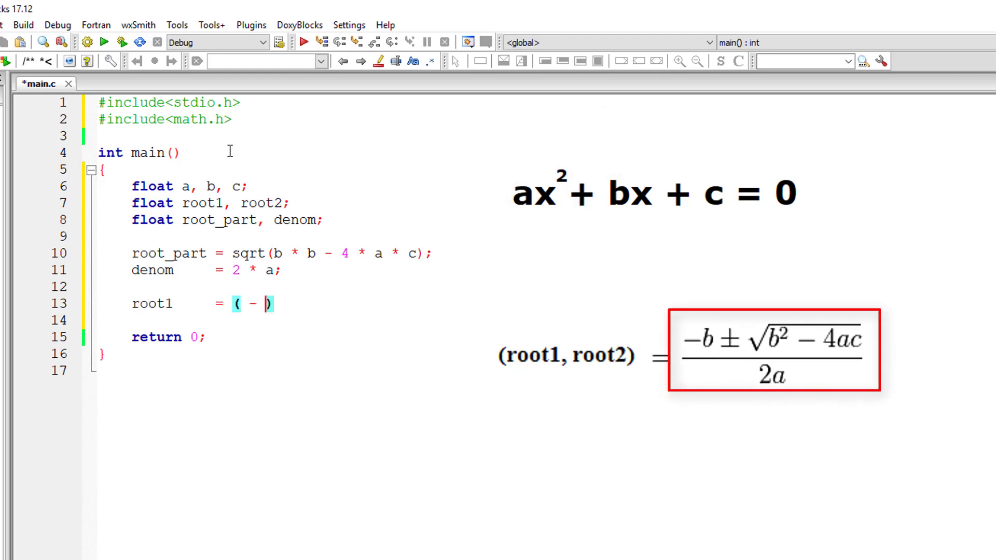
{"action": "type", "text": "b"}
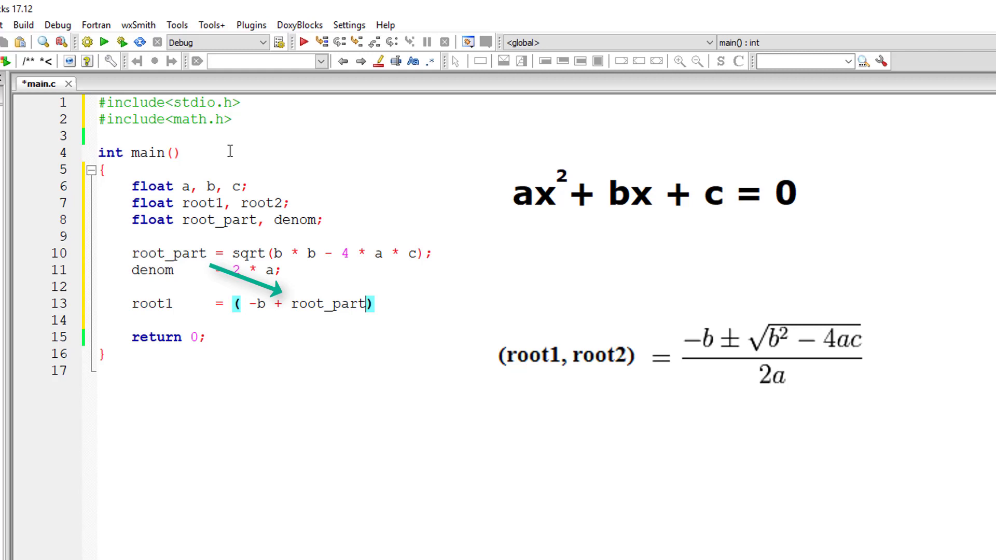
{"action": "type", "text": "/ denom"}
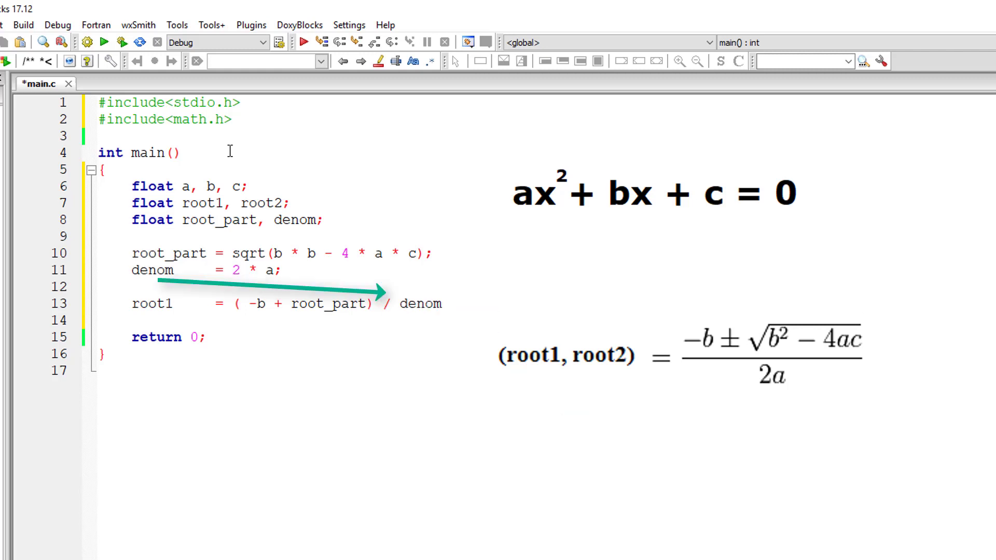
{"action": "type", "text": ";"}
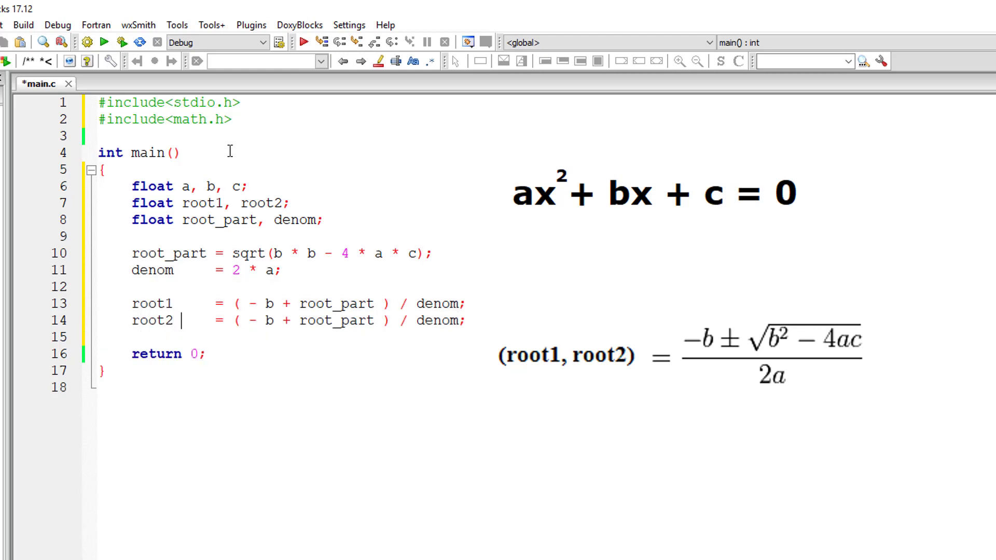
{"action": "type", "text": "-"}
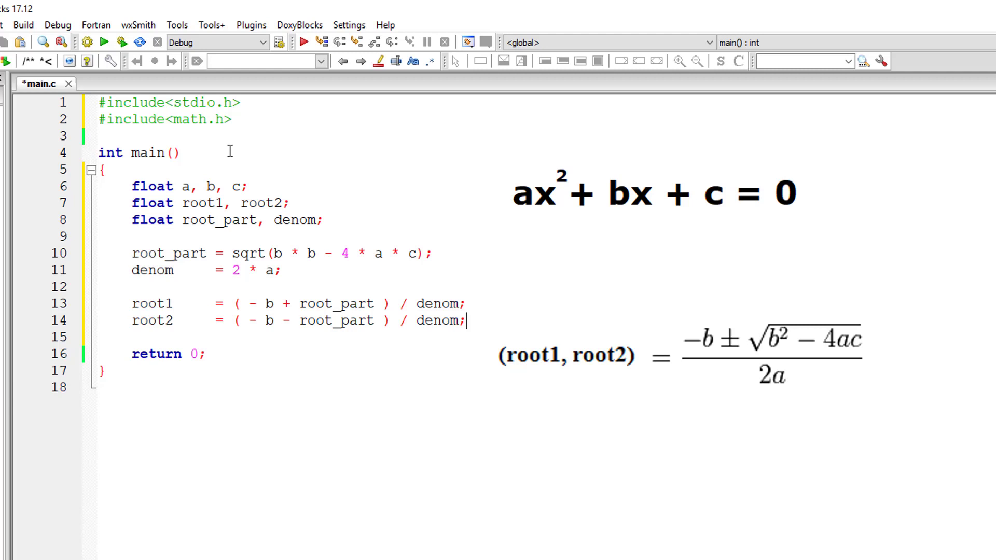
{"action": "type", "text": "pri"}
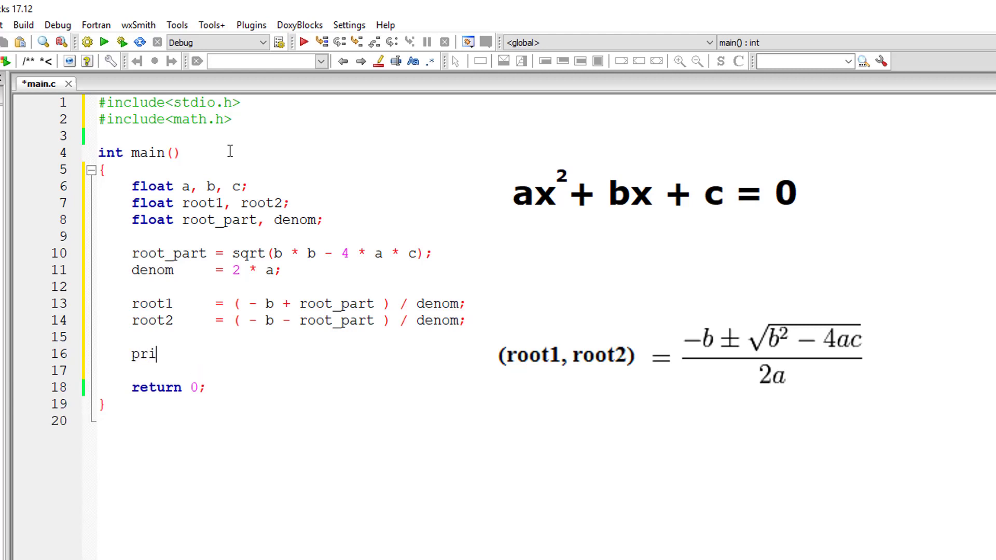
Print "Root1 = %f\nRoot2 = %f" with root1, root2, save, and begin the input prompt printf.
{"action": "type", "text": "ntf(\"Ro\")"}
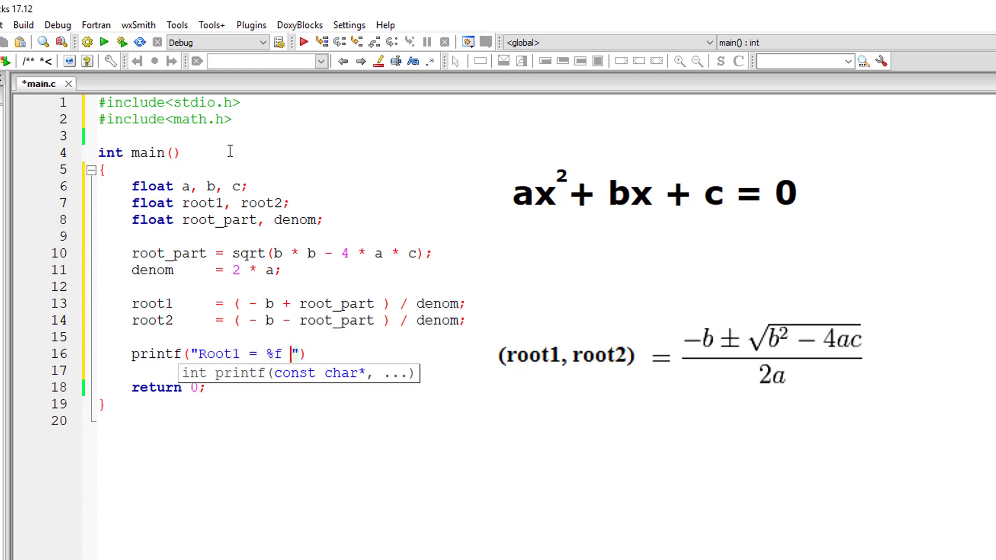
{"action": "type", "text": "\\nRoot2"}
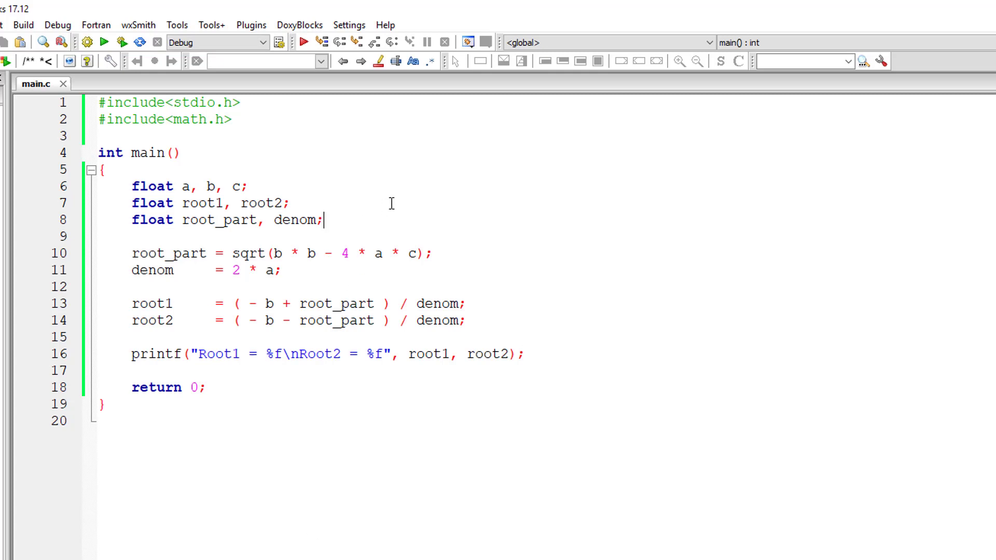
{"action": "type", "text": "printf(\"Enter values of a"}
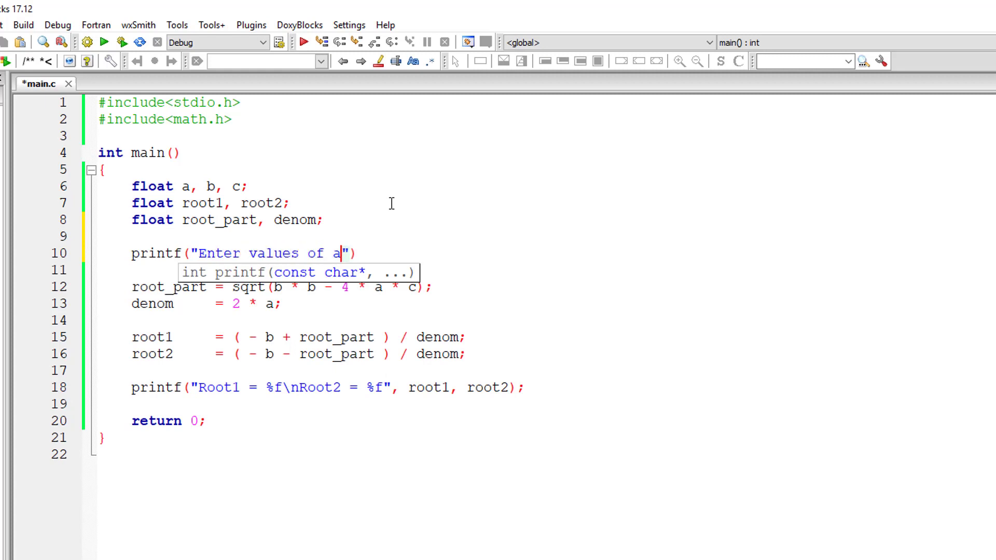
Finish the "Enter values of a, b and c" prompt and read them with scanf("%f%f%f", &a, &b, &c).
{"action": "type", "text": ", b and c\\n"}
{"action": "left_click", "coordinate": [319, 271]}
{"action": "type", "text": "scanf("}
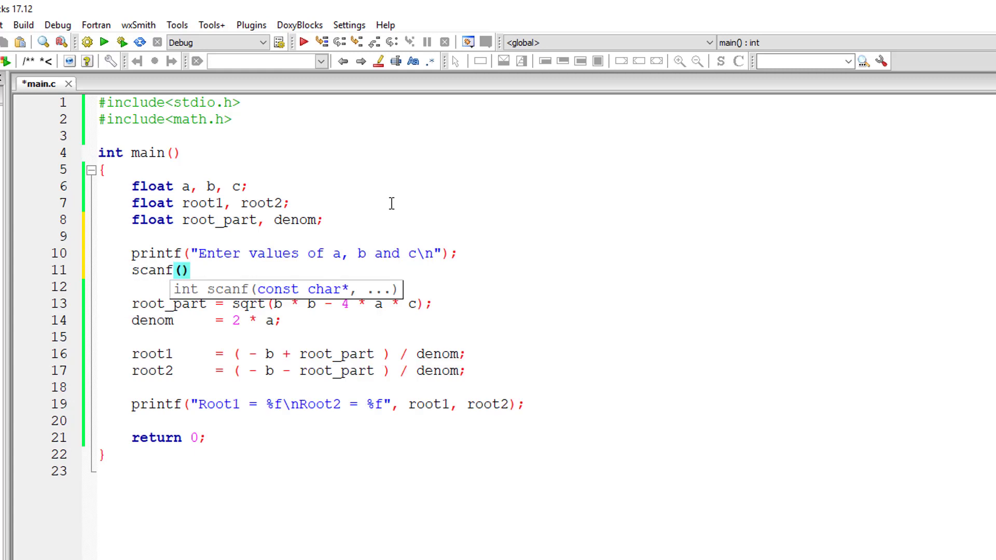
{"action": "type", "text": "\"%f%f%f\", &a, &"}
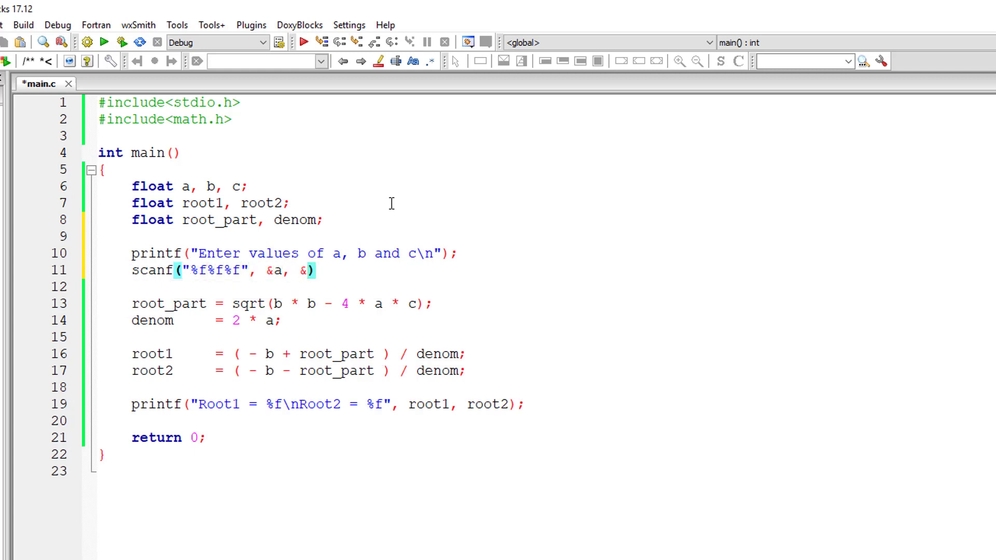
{"action": "type", "text": "b, &c"}
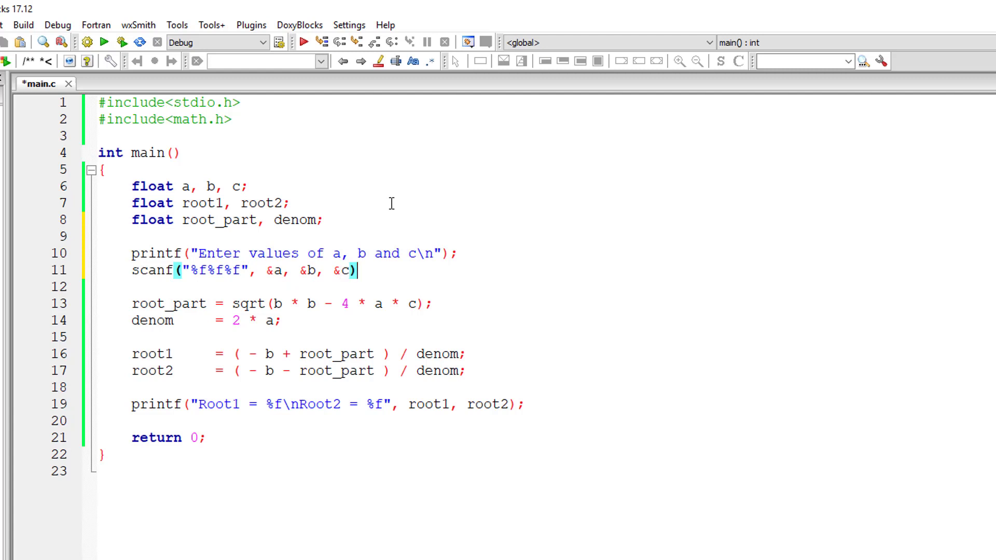
{"action": "left_click", "coordinate": [24, 25]}
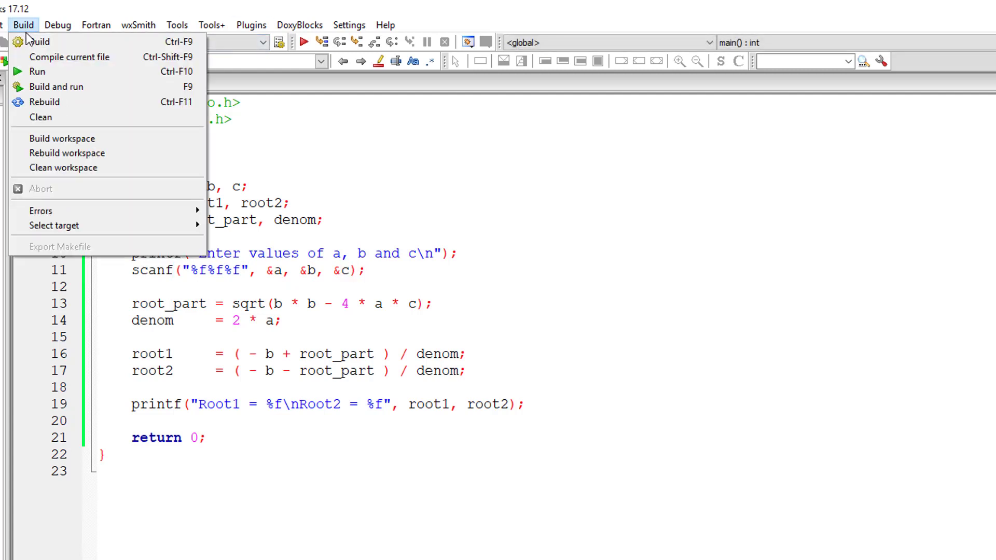